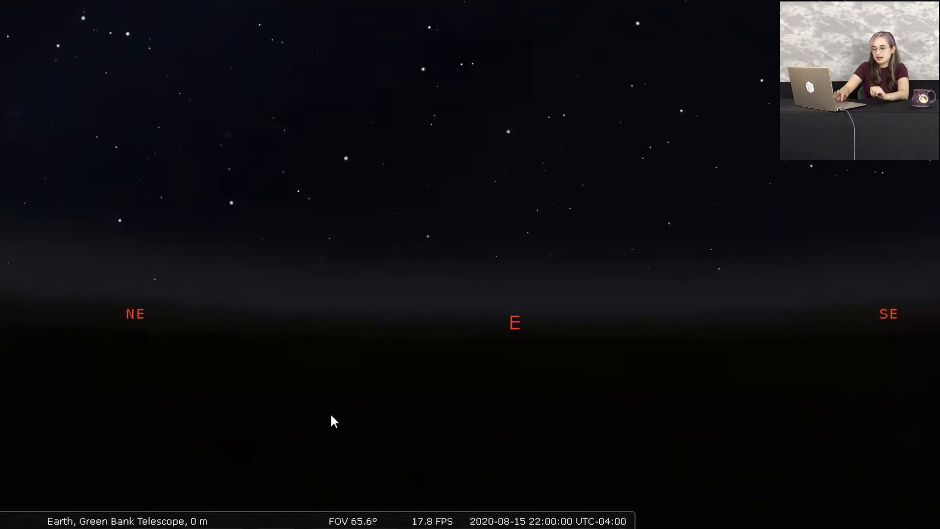
# Step: Check the Date/Time window shows 2020-08-15 at 22:00:00 for the Green Bank sky
pyautogui.click(26, 213)
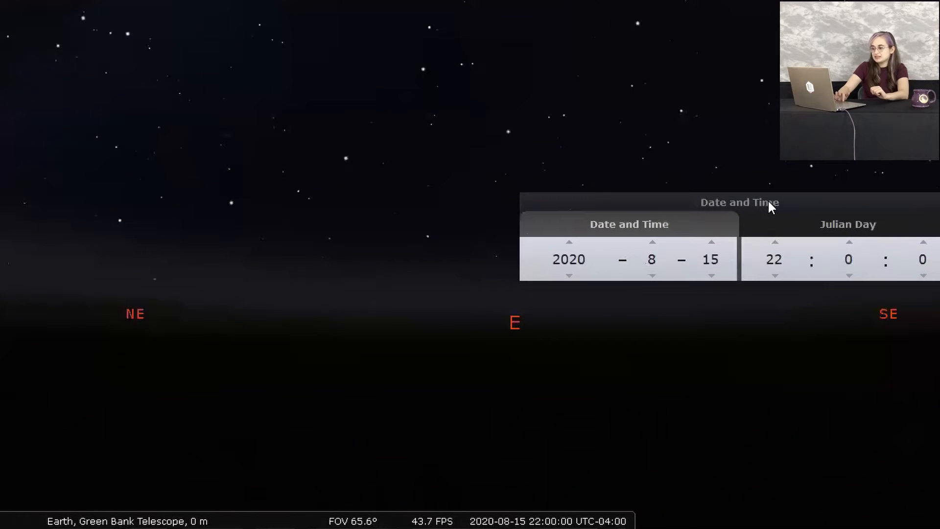
pyautogui.moveTo(776, 274)
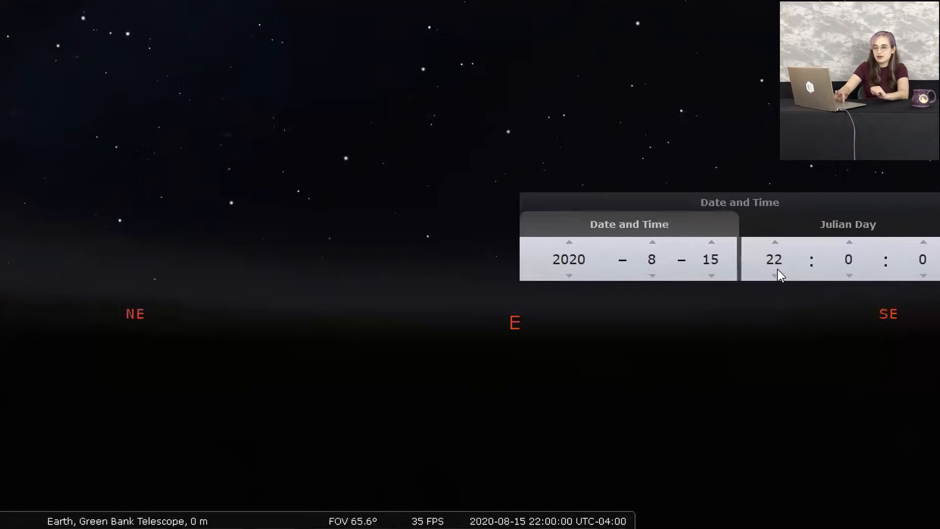
pyautogui.click(545, 259)
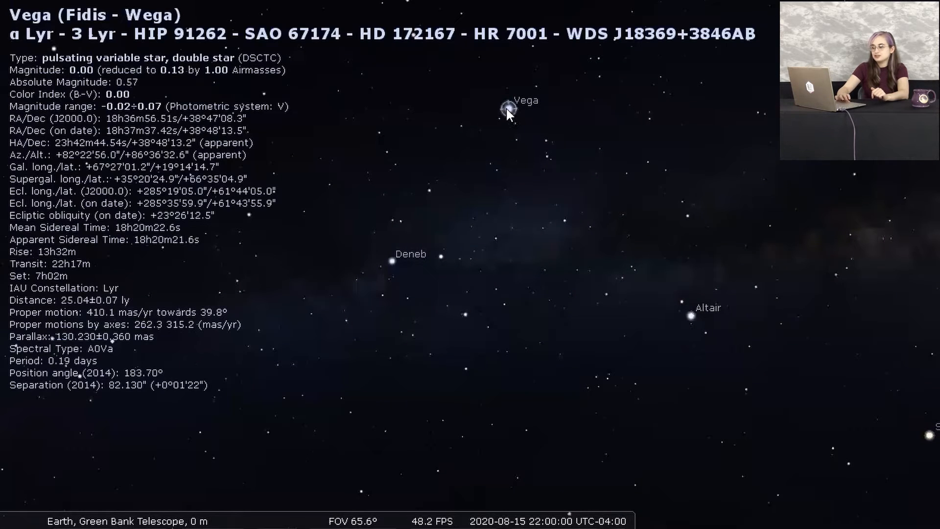
pyautogui.moveTo(752, 170)
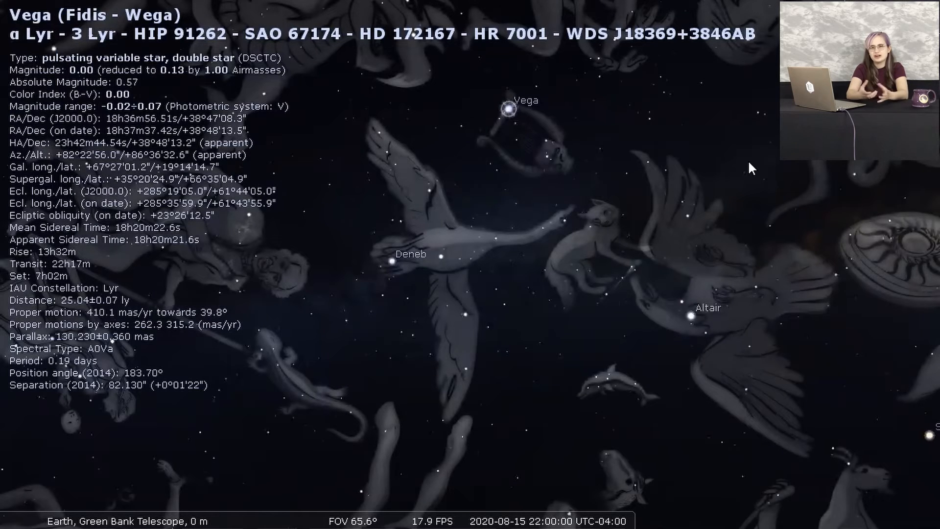
pyautogui.moveTo(551, 124)
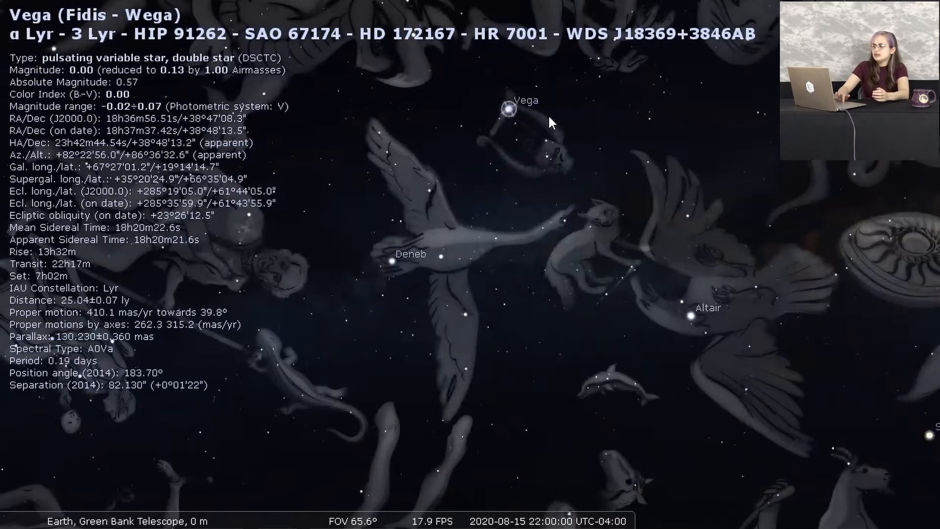
pyautogui.moveTo(514, 166)
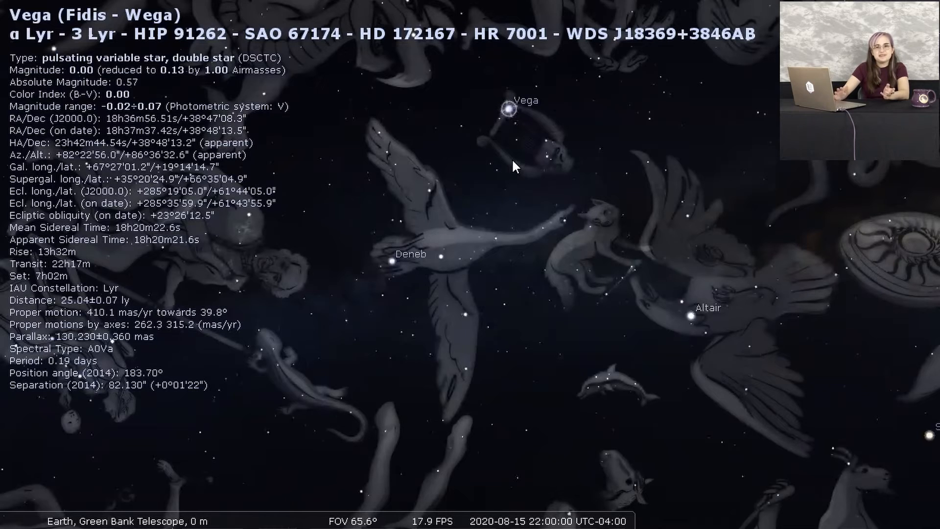
pyautogui.moveTo(508, 129)
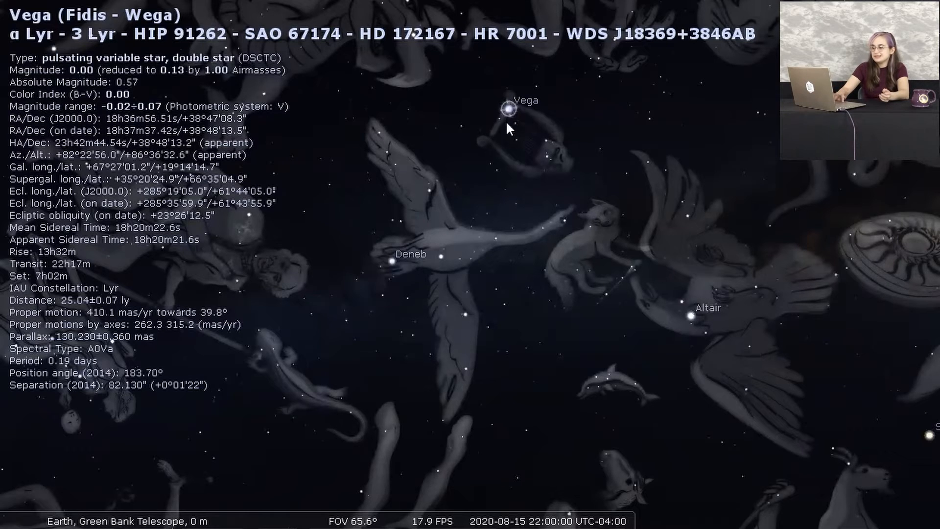
pyautogui.moveTo(390, 265)
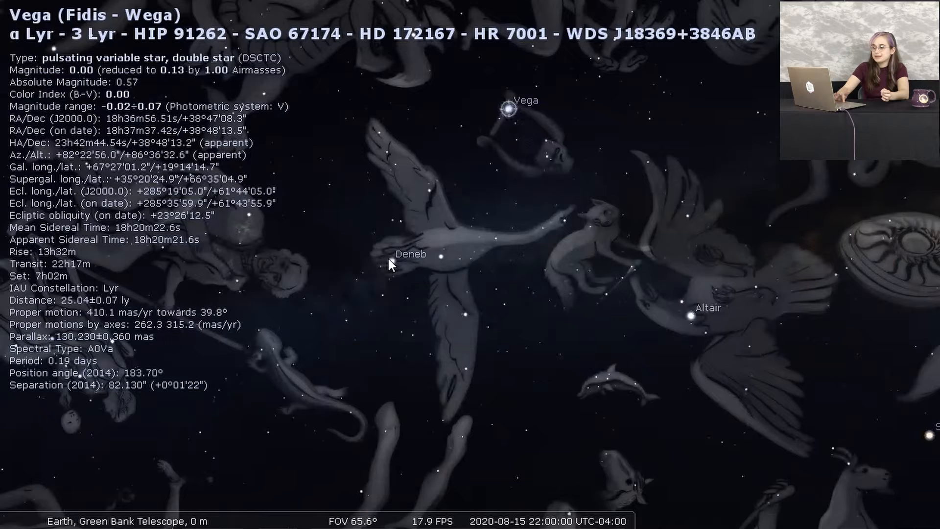
# Step: Select Deneb in the swan, reselecting it after briefly picking Albireo in the neck
pyautogui.click(393, 255)
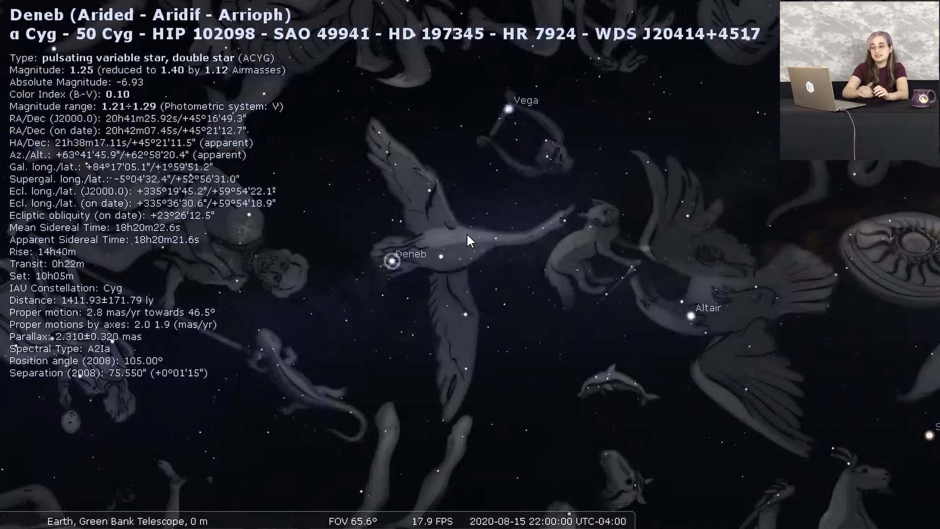
pyautogui.moveTo(408, 266)
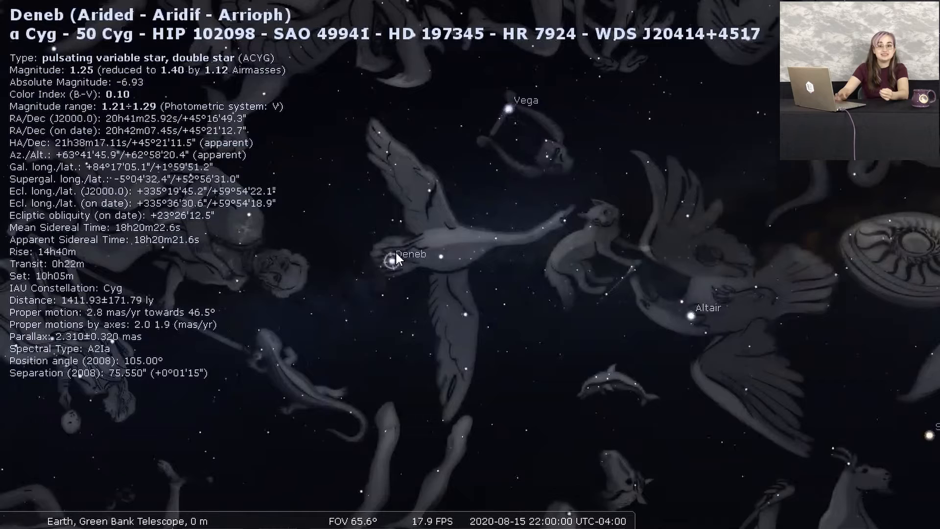
pyautogui.moveTo(393, 266)
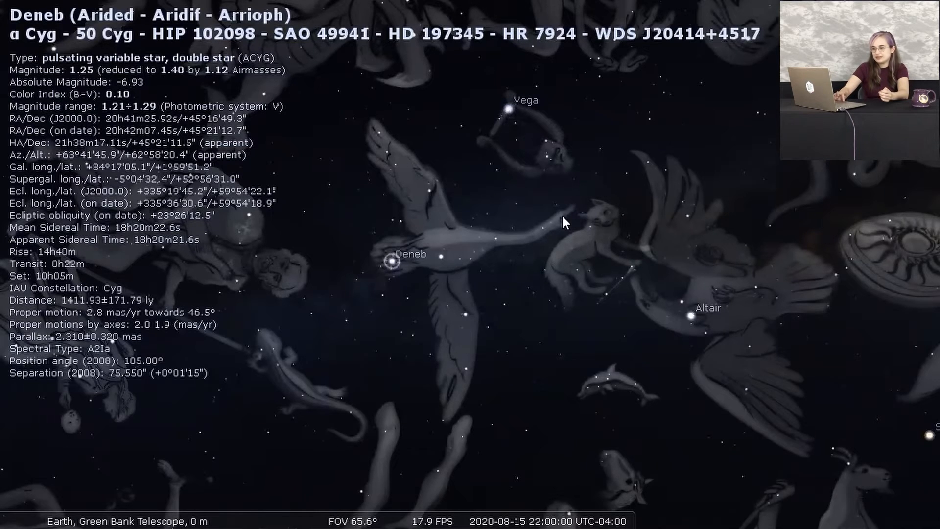
pyautogui.click(564, 218)
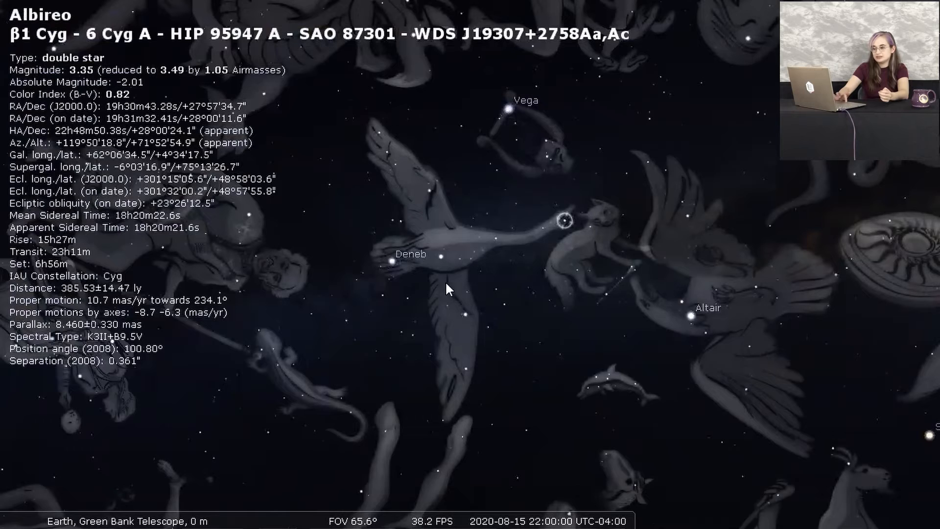
pyautogui.click(390, 260)
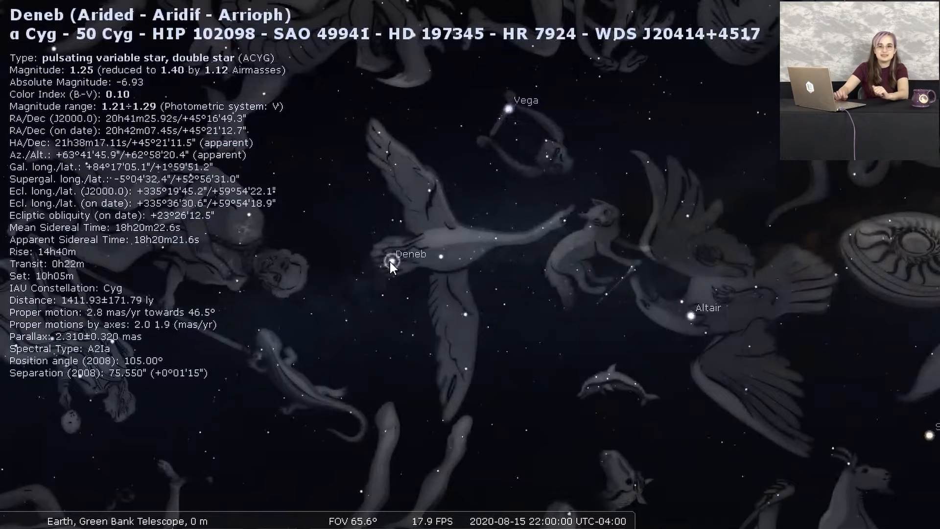
pyautogui.moveTo(692, 324)
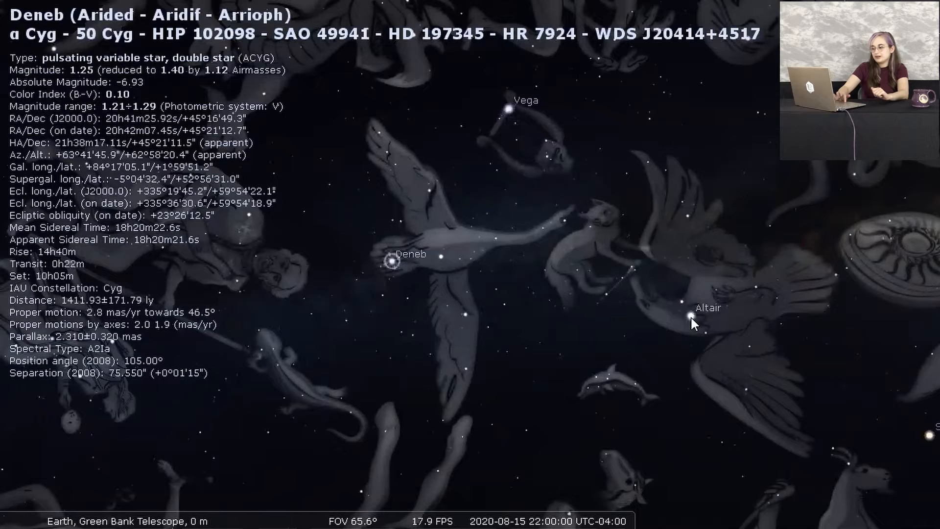
pyautogui.click(689, 311)
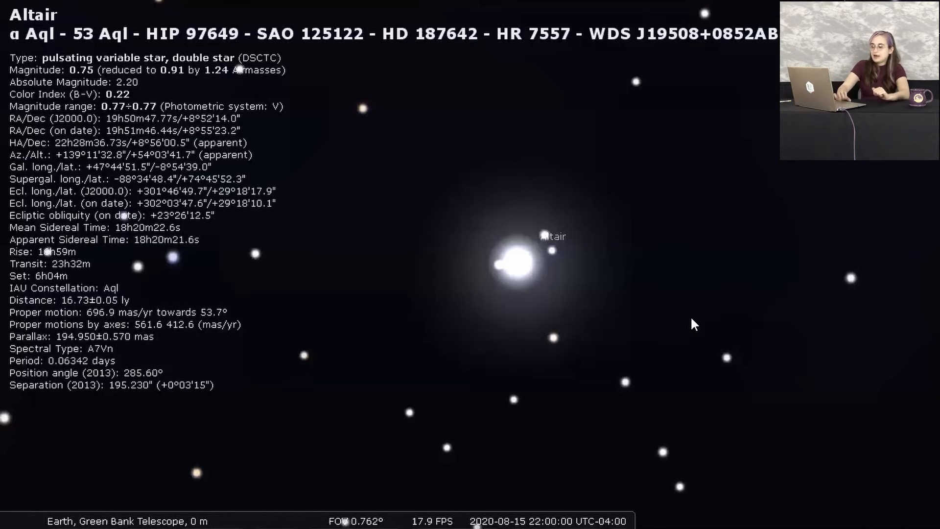
# Step: Zoom back out from Altair to the wide Milky Way view of Vega, Deneb and Altair
pyautogui.scroll(-3)
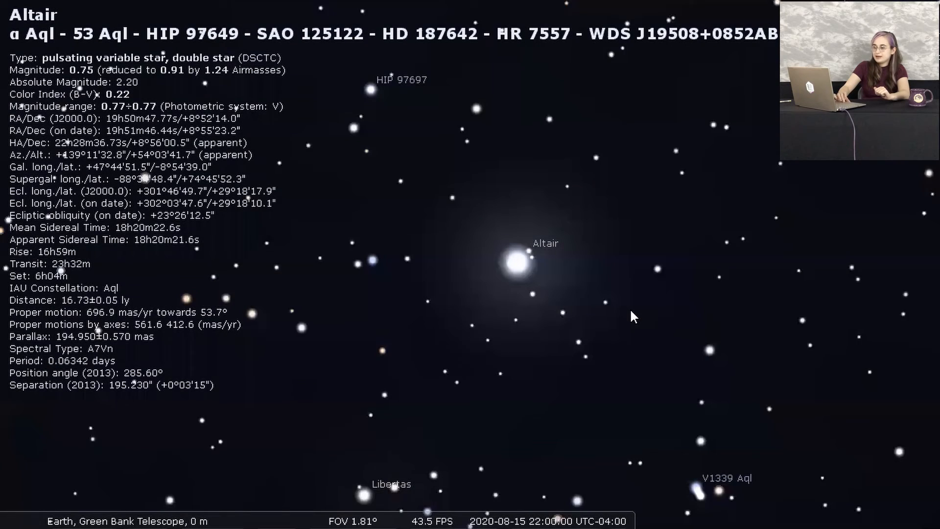
pyautogui.scroll(-3)
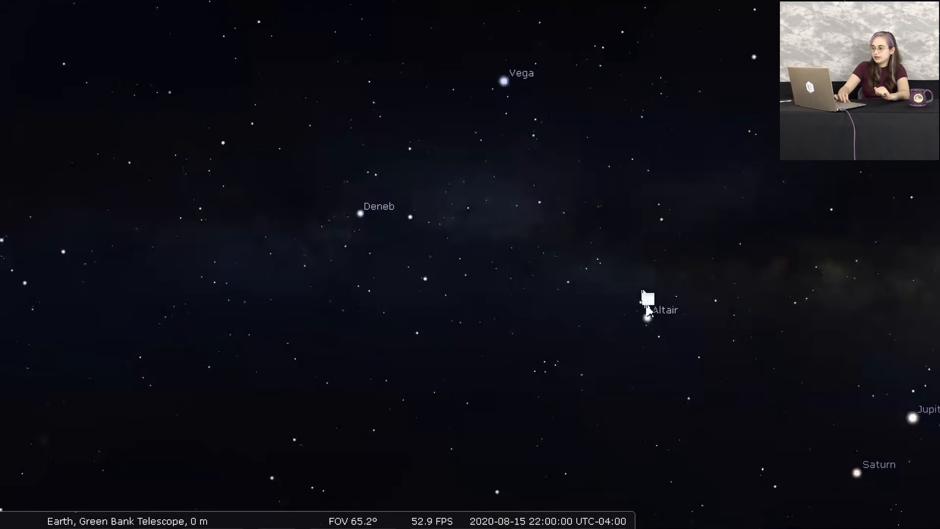
pyautogui.moveTo(501, 84)
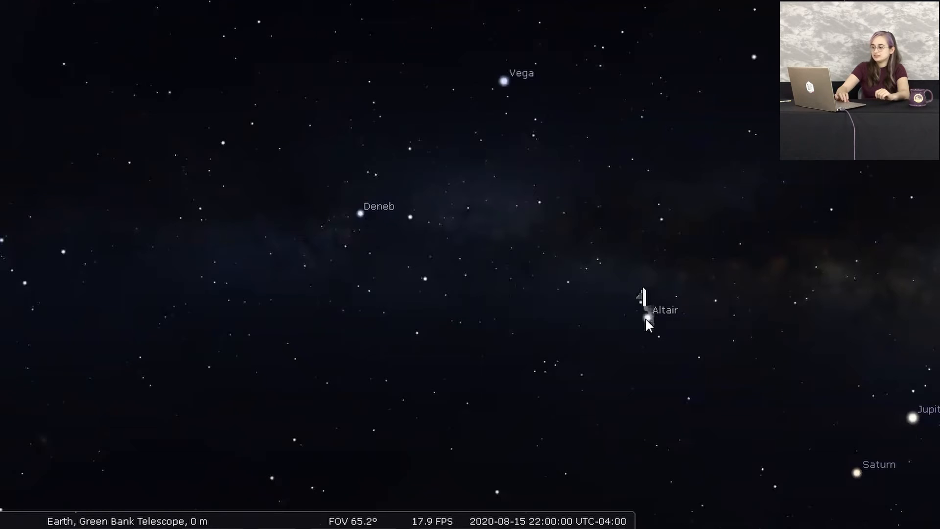
pyautogui.moveTo(390, 223)
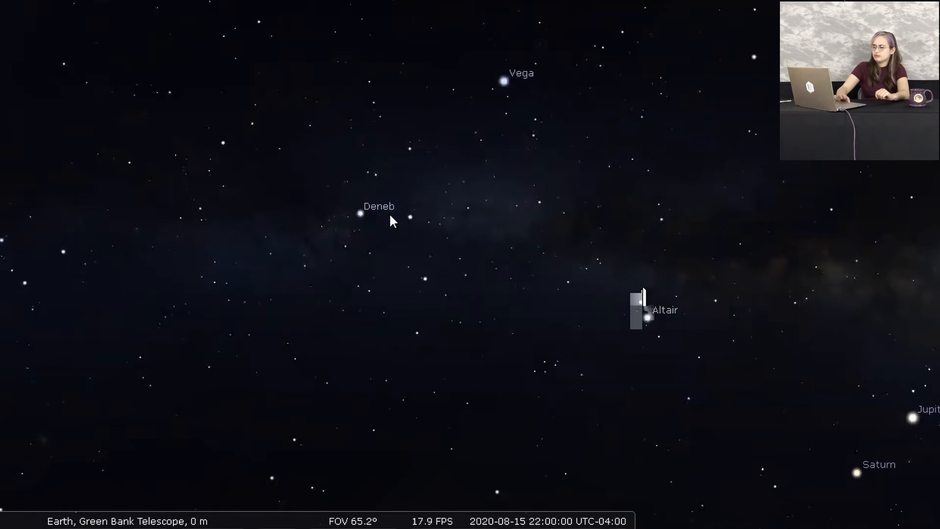
pyautogui.moveTo(509, 86)
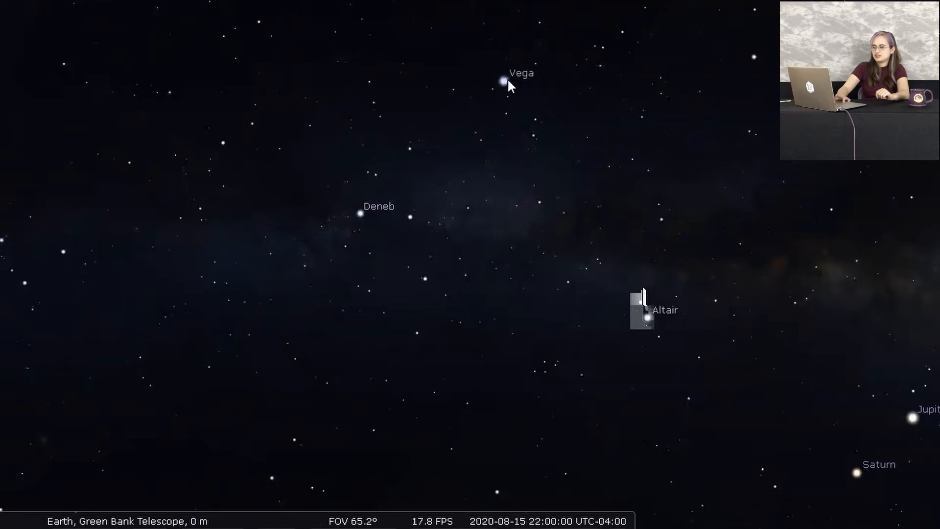
pyautogui.moveTo(605, 312)
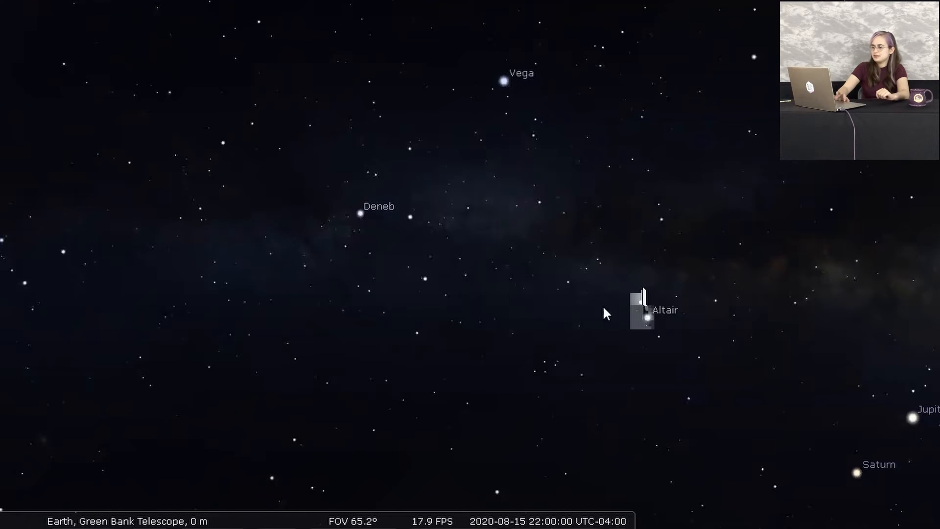
pyautogui.moveTo(648, 322)
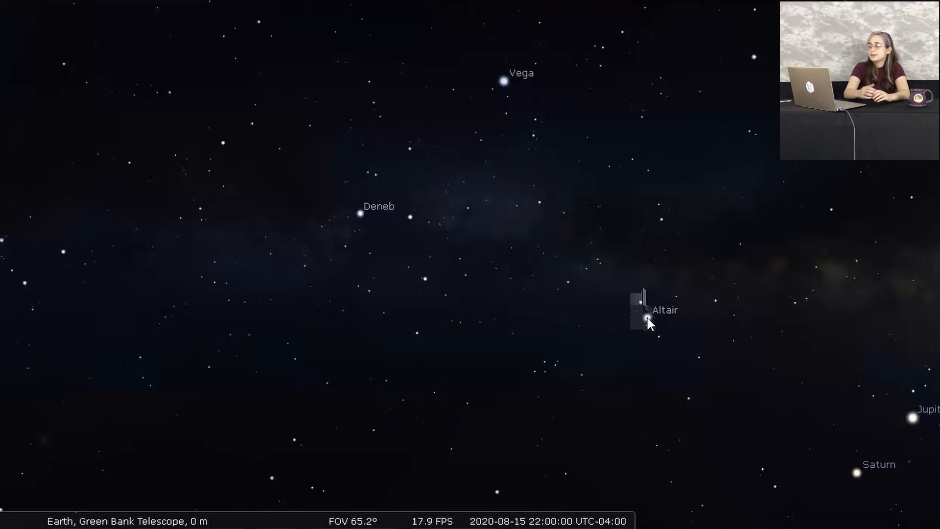
pyautogui.moveTo(440, 144)
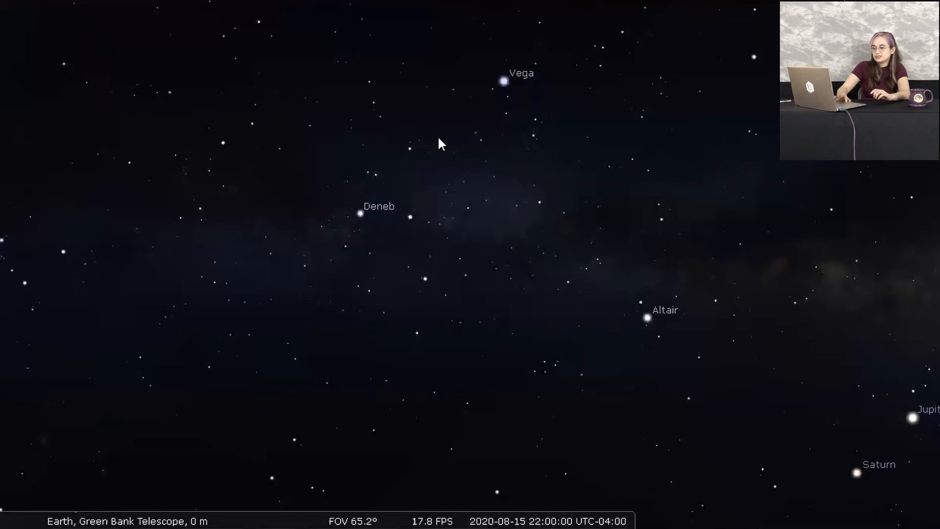
pyautogui.moveTo(364, 220)
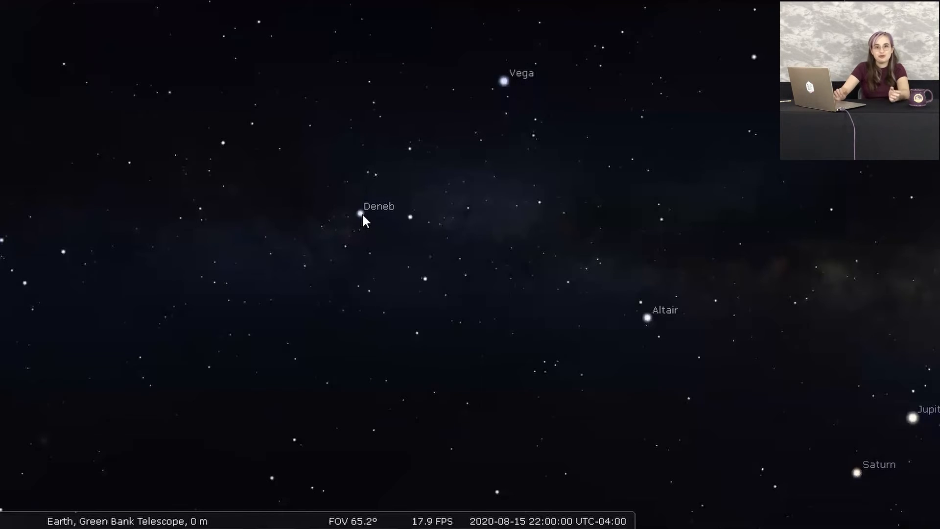
pyautogui.moveTo(649, 322)
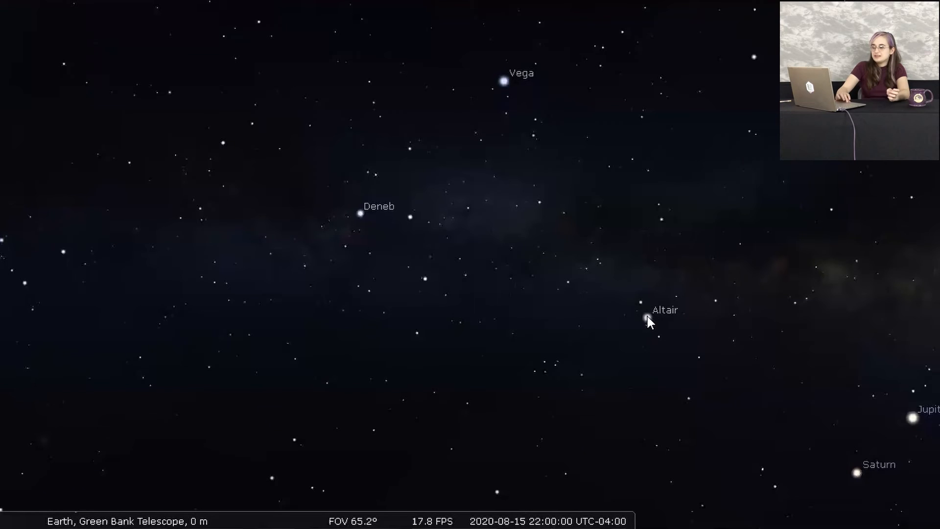
# Step: Select Altair, then switch the sky culture to Chinese in the Starlore list
pyautogui.click(639, 310)
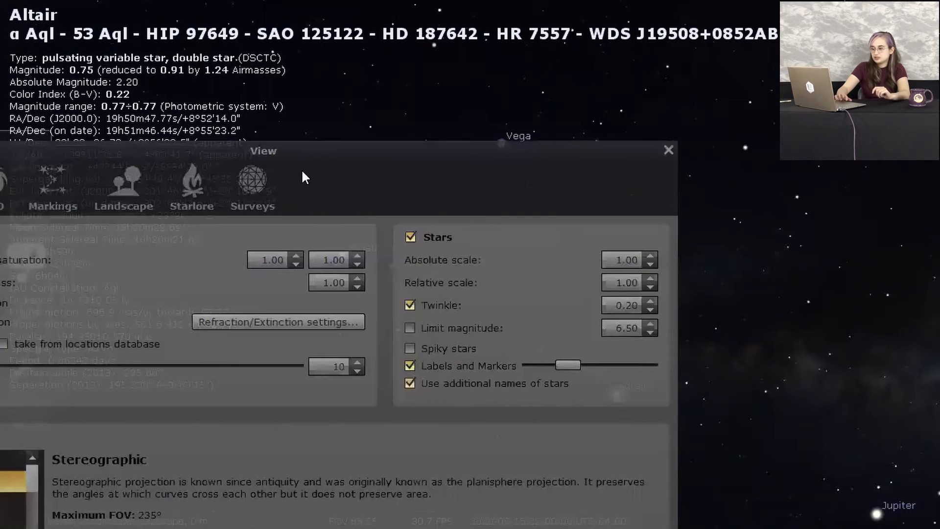
pyautogui.moveTo(468, 155)
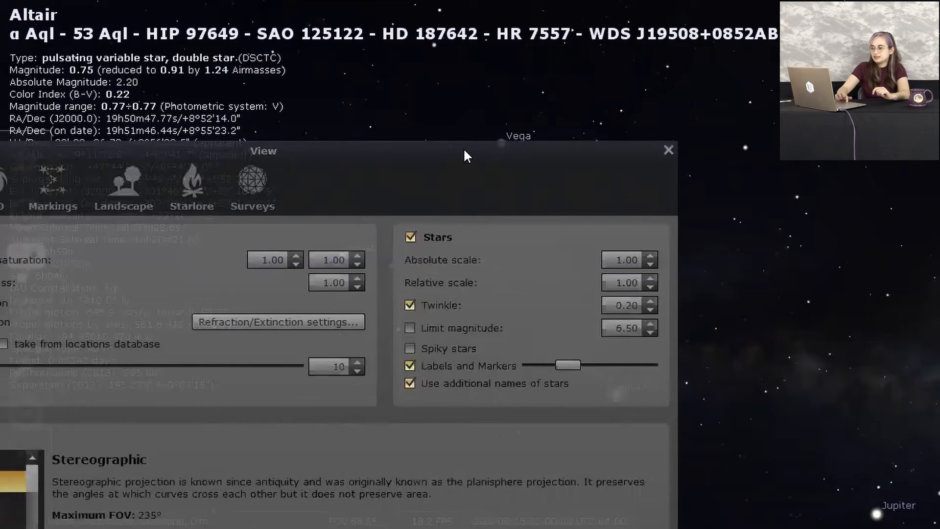
pyautogui.click(624, 76)
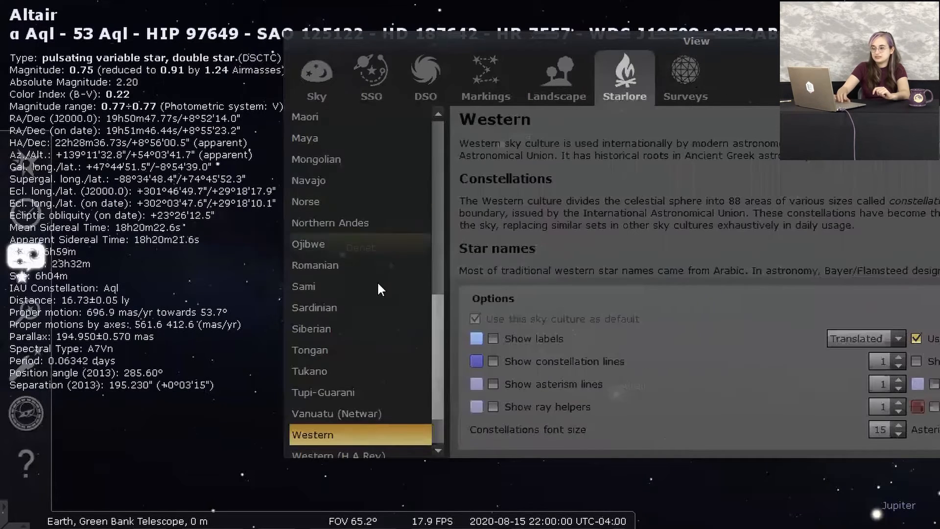
pyautogui.scroll(3)
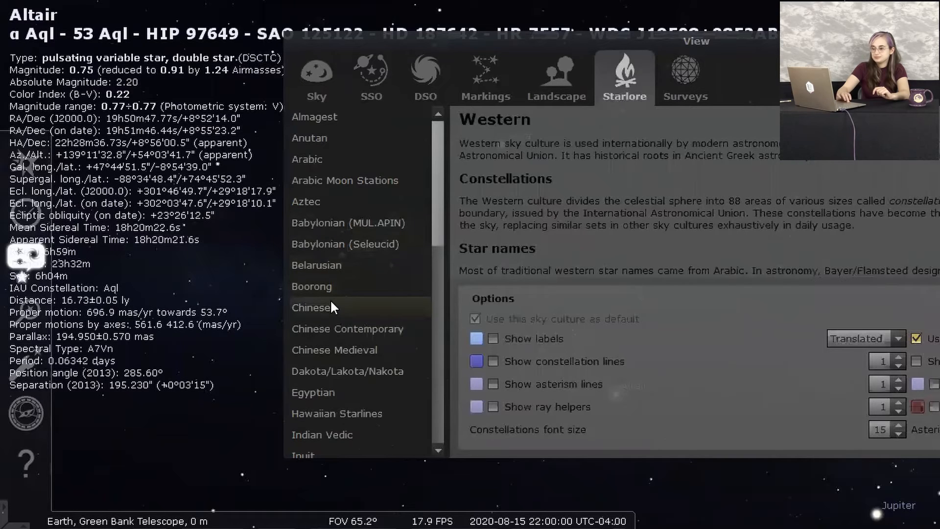
pyautogui.click(312, 306)
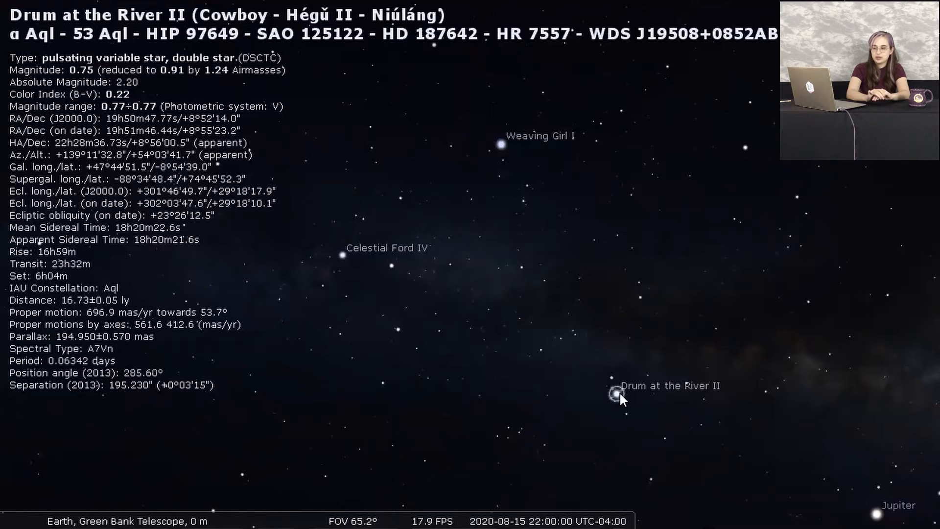
pyautogui.moveTo(505, 157)
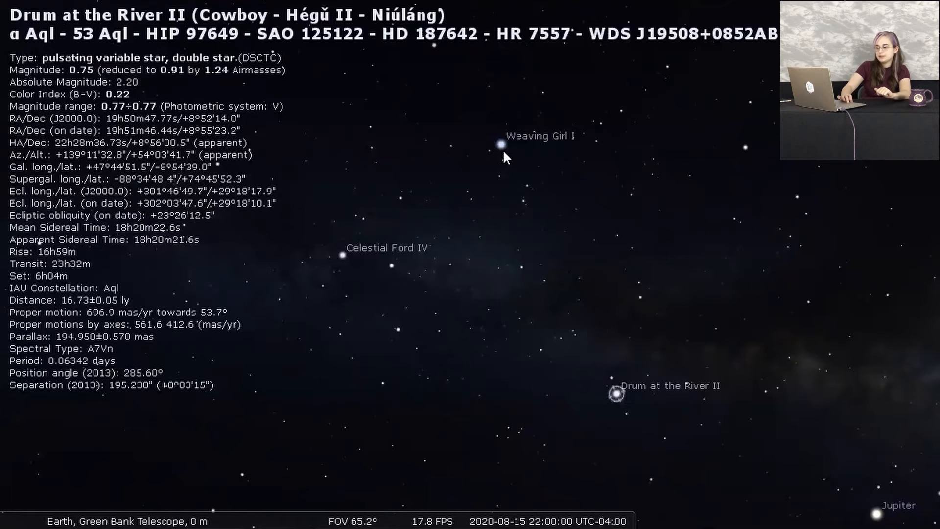
# Step: Select Vega, now labelled Weaving Girl I (Zhinü), to show its details
pyautogui.click(501, 144)
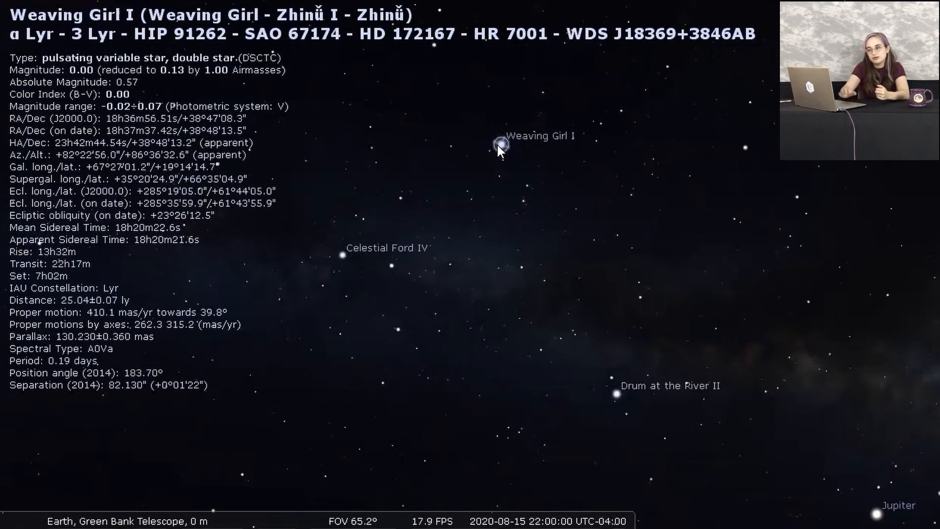
pyautogui.moveTo(617, 396)
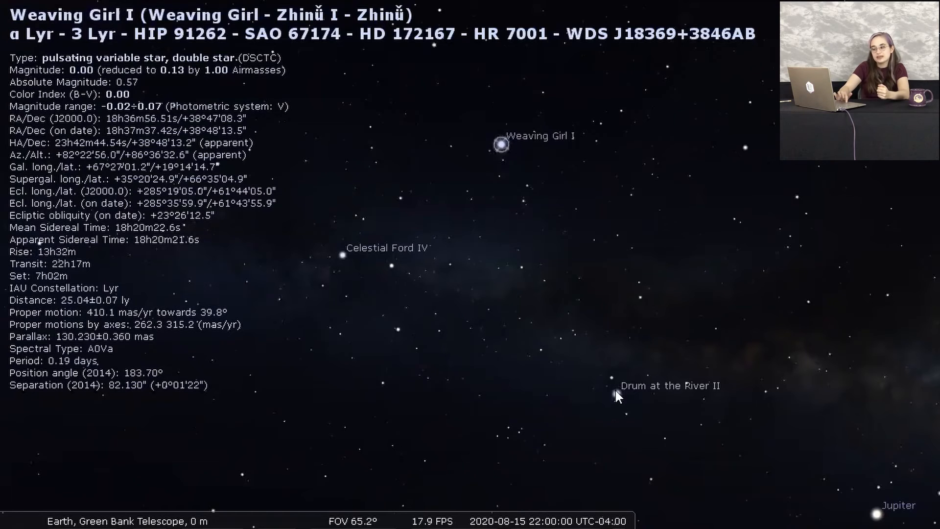
# Step: Select Altair (Drum at the River II), then return to Weaving Girl I (Vega)
pyautogui.click(616, 394)
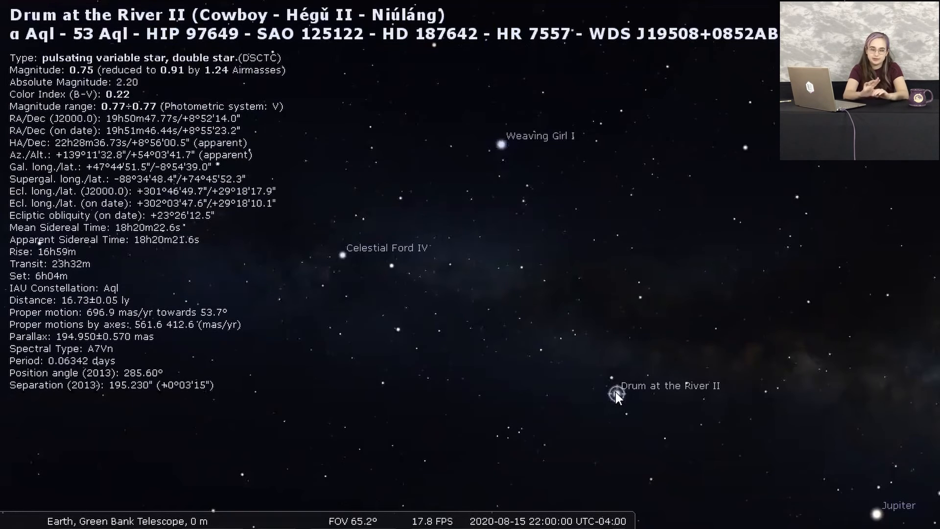
pyautogui.moveTo(502, 235)
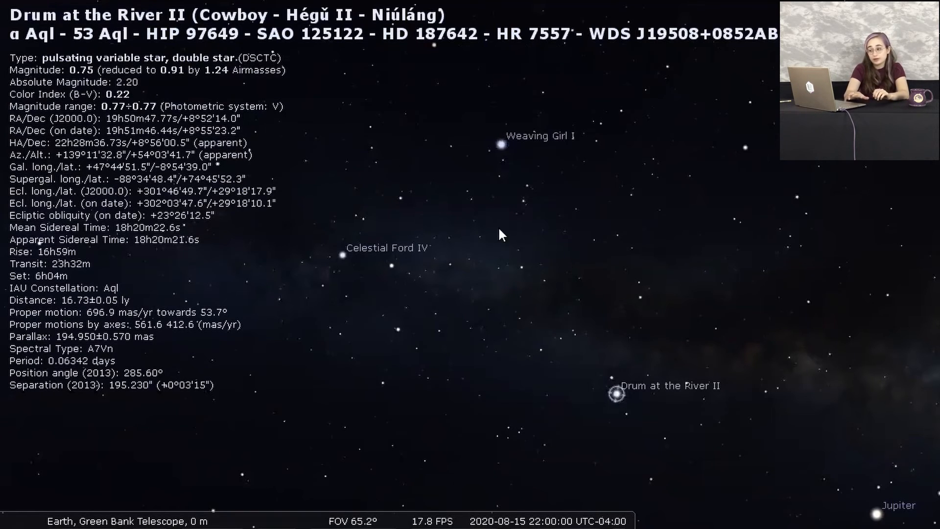
pyautogui.click(498, 144)
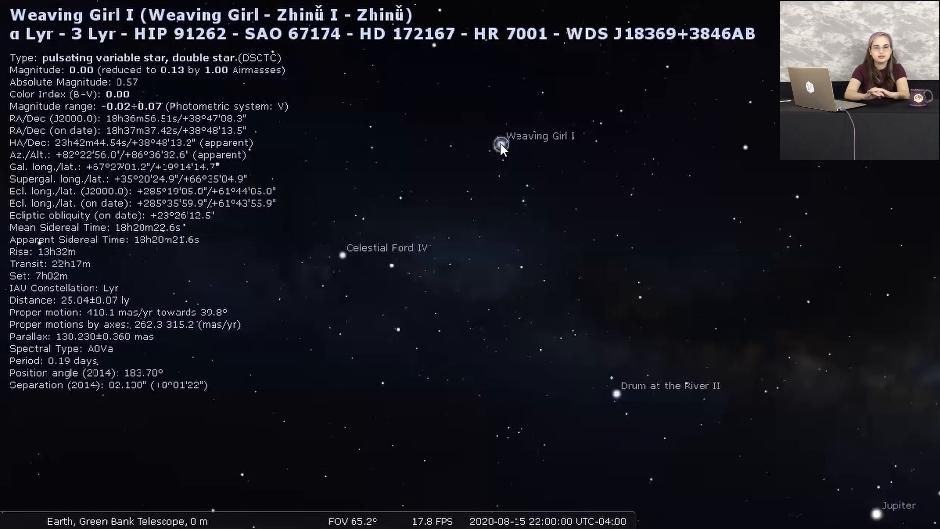
pyautogui.moveTo(613, 392)
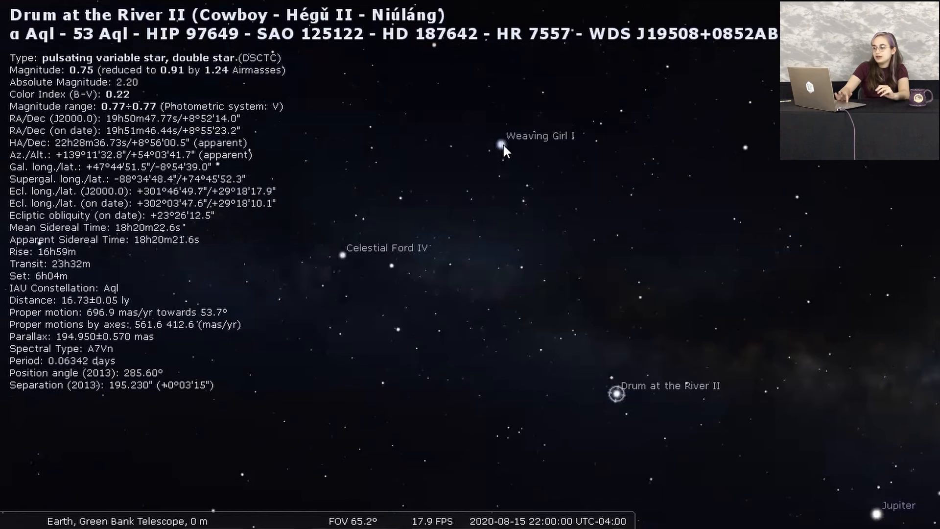
pyautogui.click(501, 144)
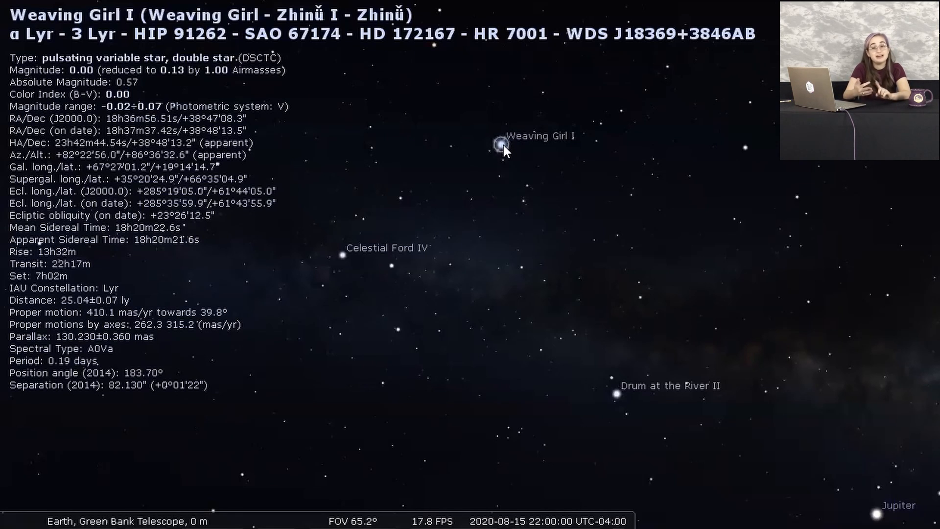
pyautogui.moveTo(413, 200)
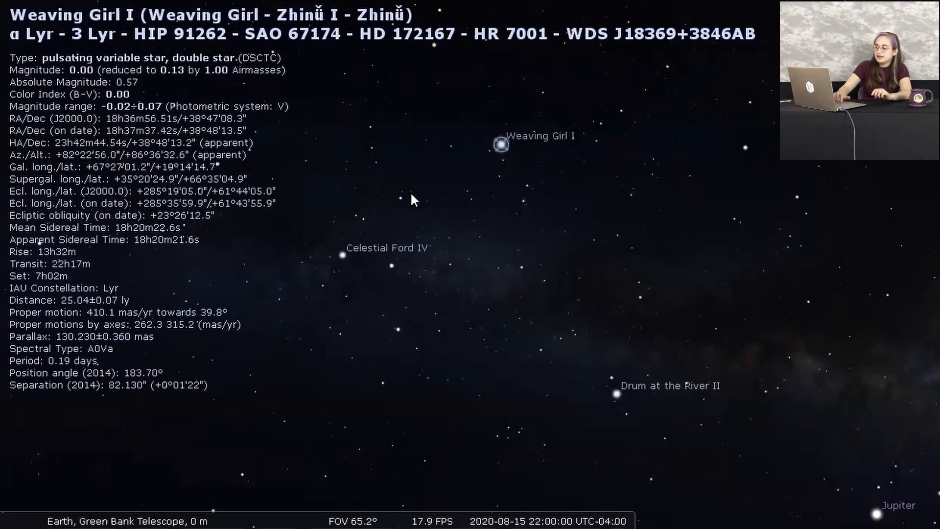
# Step: Select Deneb, labelled Celestial Ford IV, to show its catalogue details
pyautogui.click(342, 257)
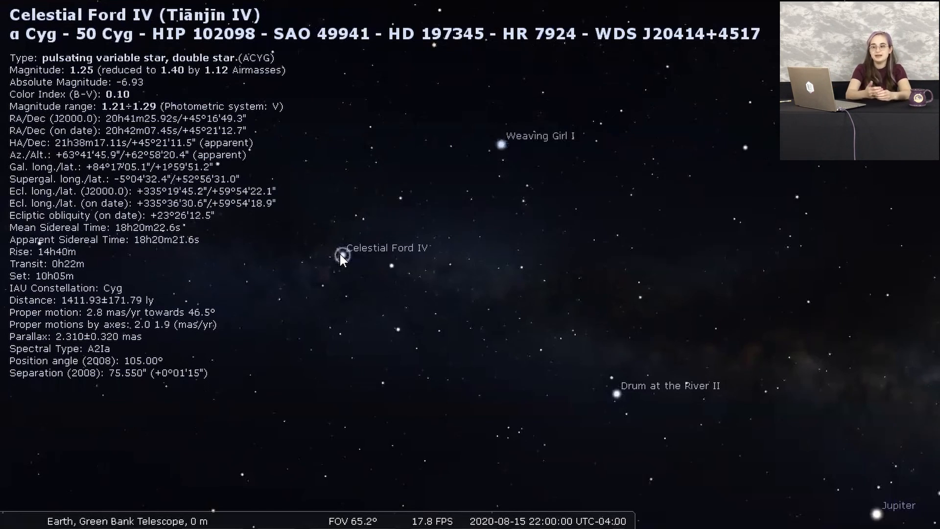
# Step: Select Weaving Girl I, Drum at the River II, Celestial Ford IV, ending on Drum at the River II
pyautogui.click(501, 144)
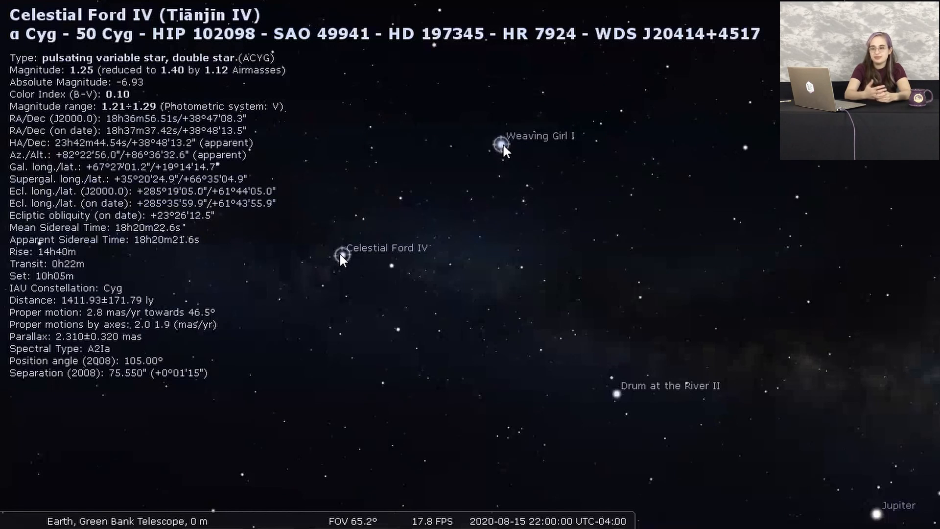
pyautogui.moveTo(348, 265)
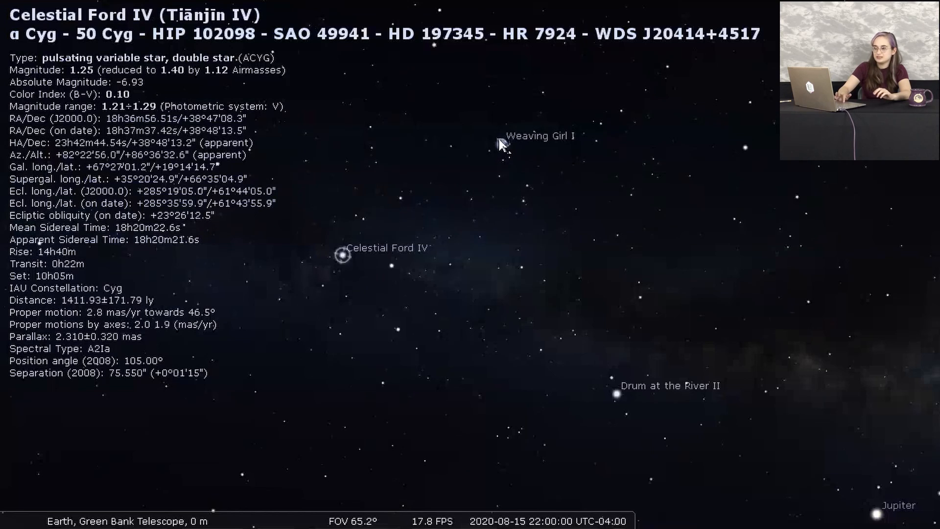
pyautogui.click(500, 146)
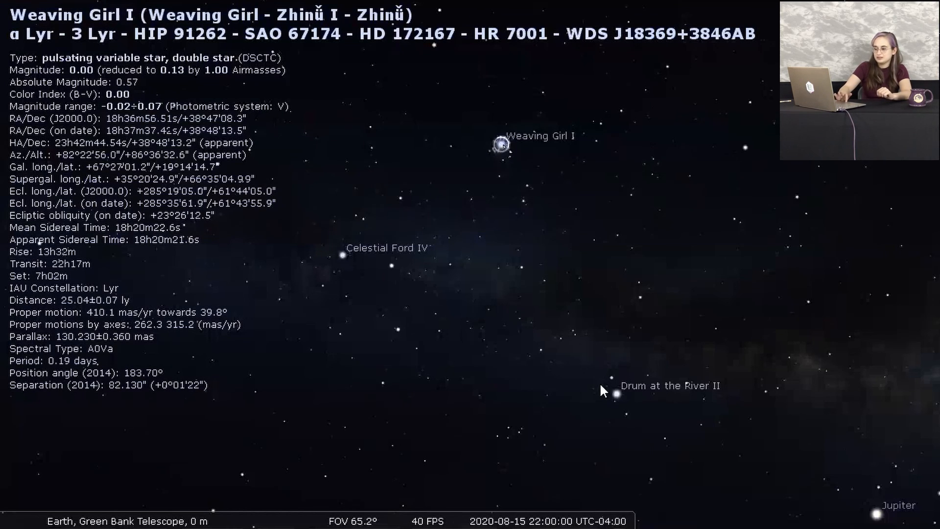
pyautogui.click(615, 394)
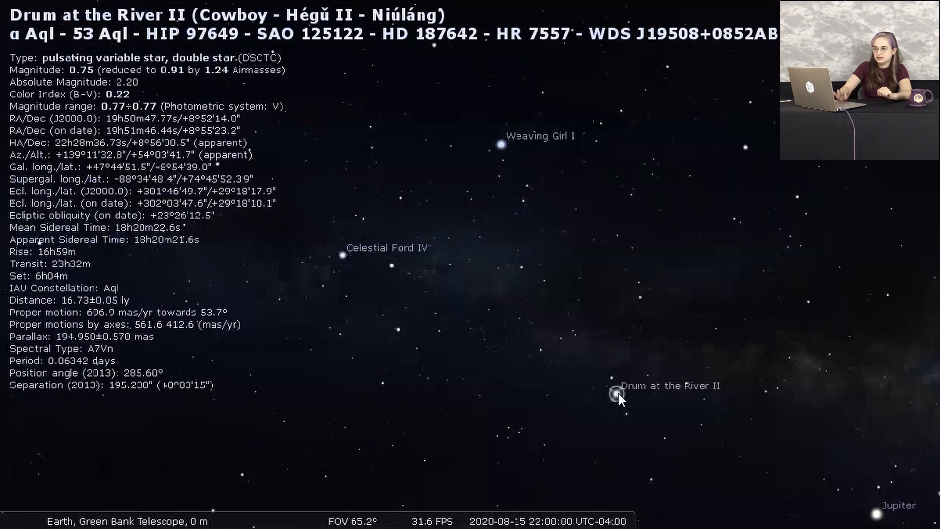
pyautogui.moveTo(319, 237)
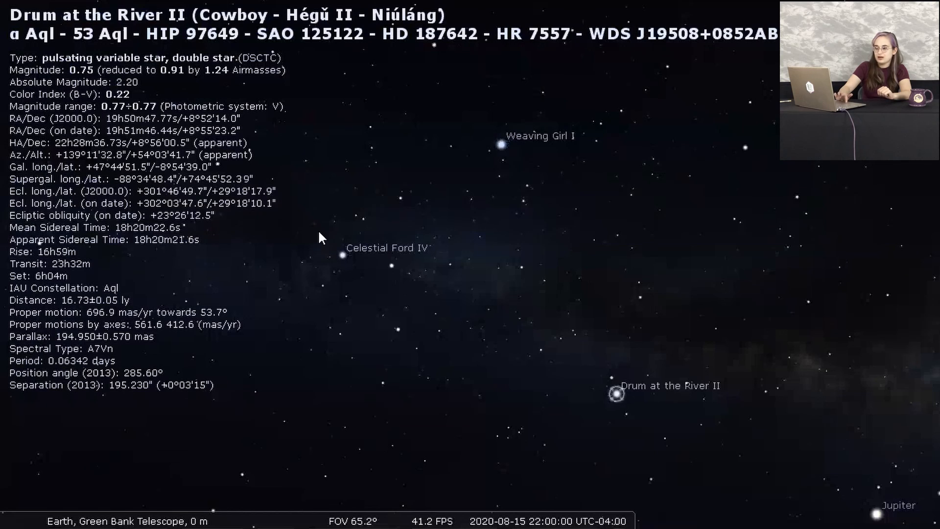
pyautogui.click(342, 255)
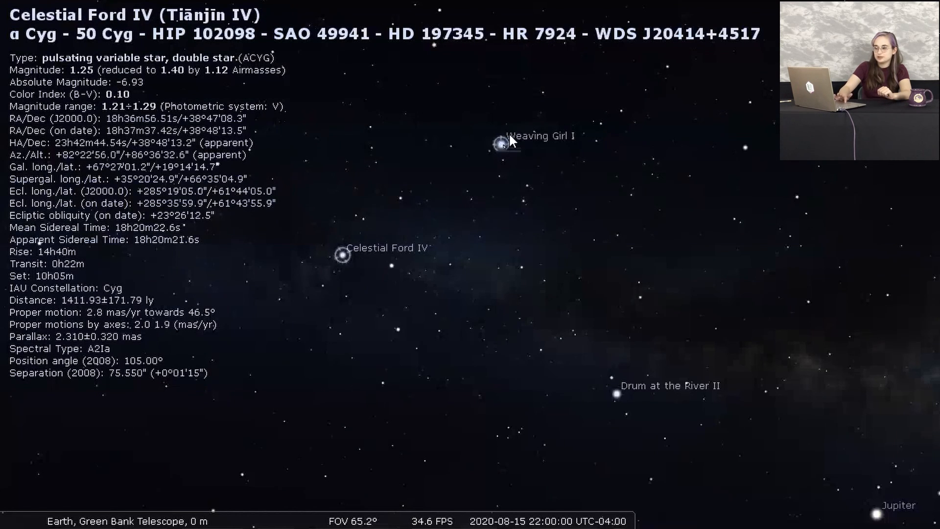
pyautogui.moveTo(605, 393)
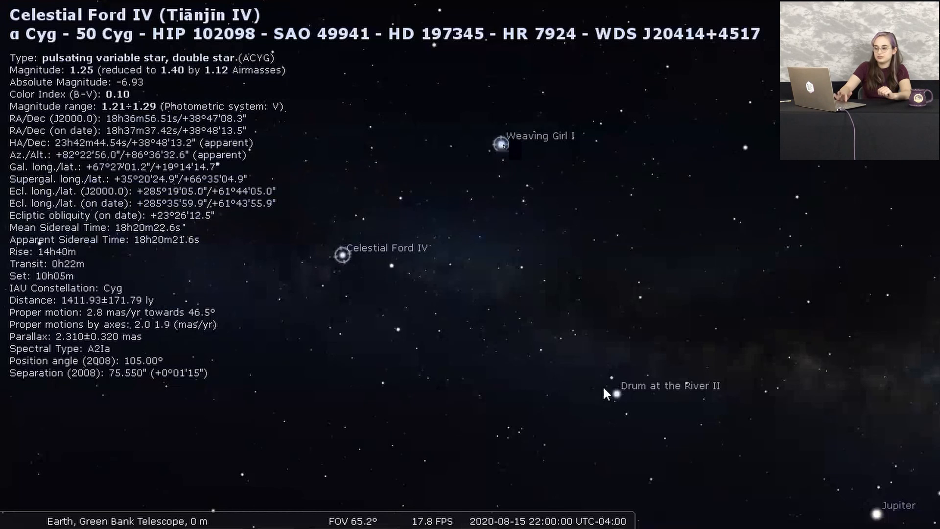
pyautogui.click(619, 393)
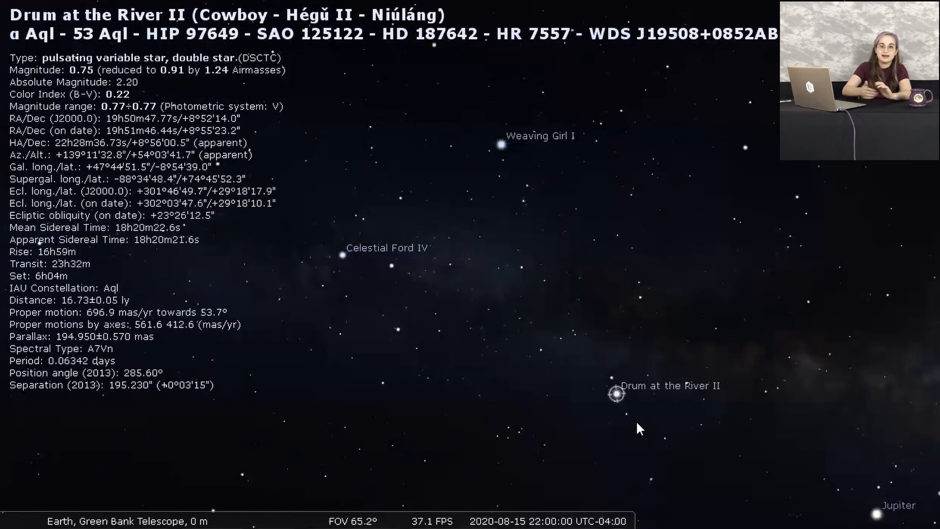